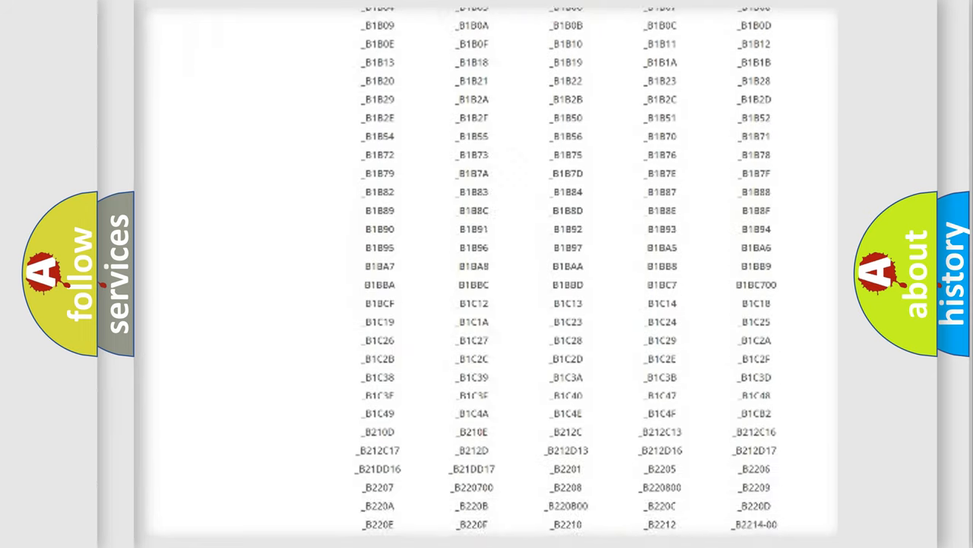
scroll("down", 3)
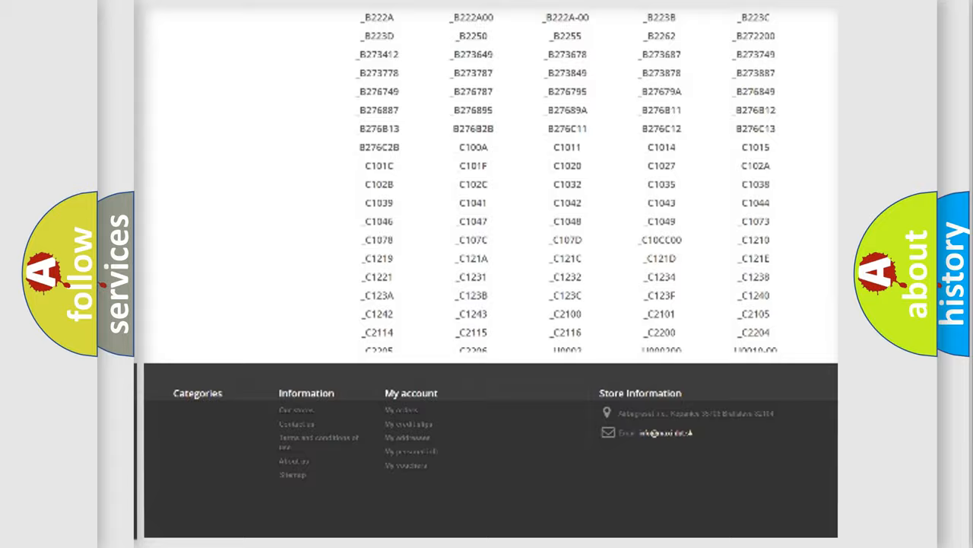
scroll("up", 3)
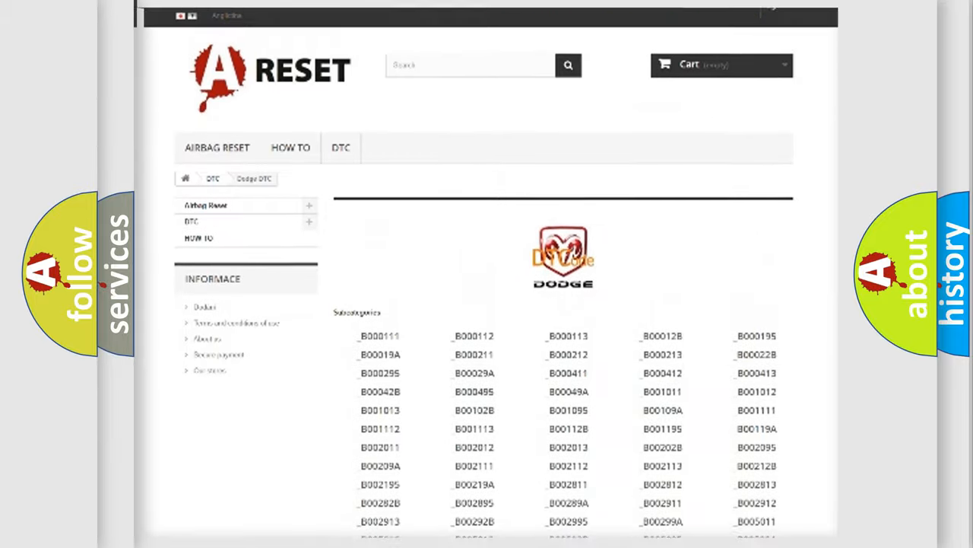